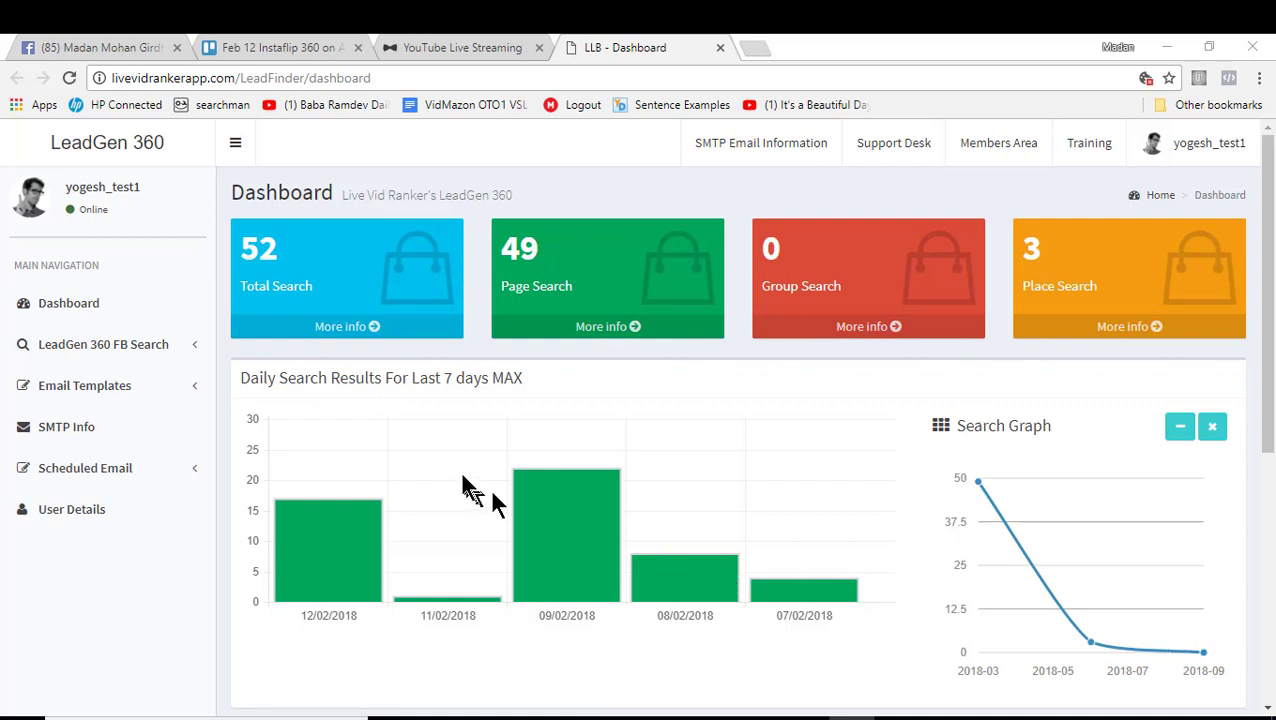
{"action": "mouse_move", "coordinate": [470, 487]}
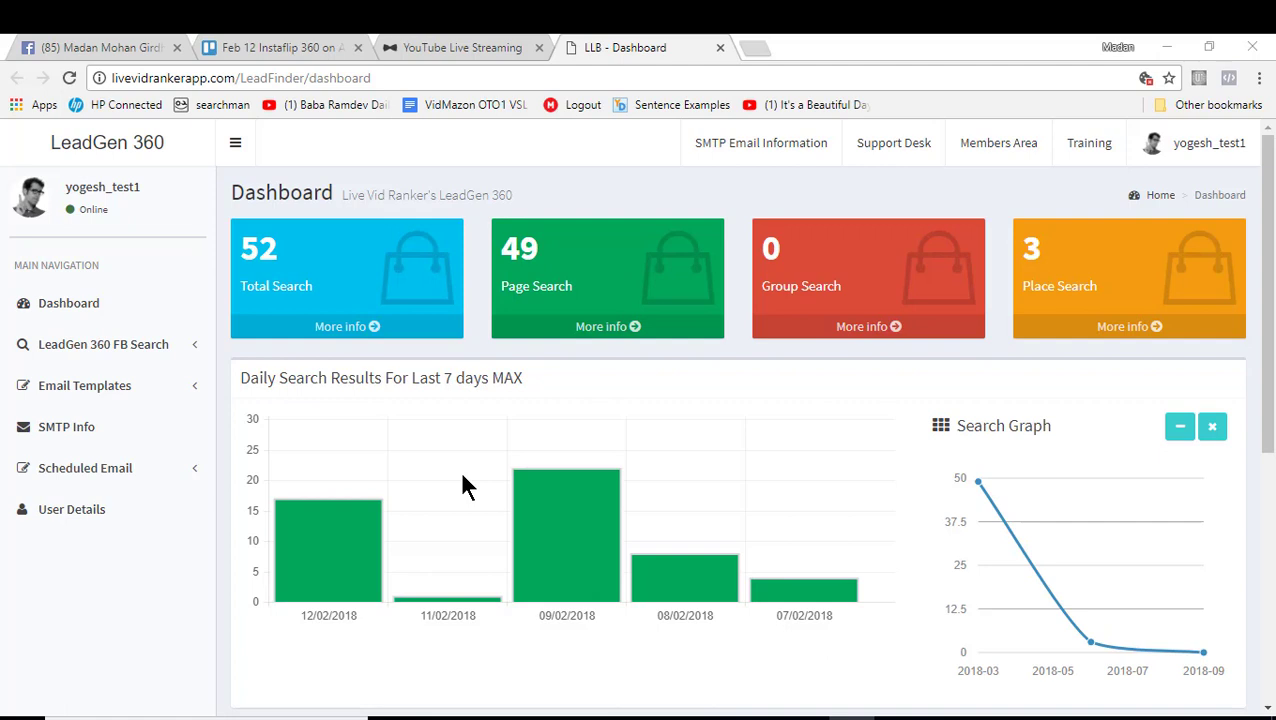
{"action": "mouse_move", "coordinate": [20, 385]}
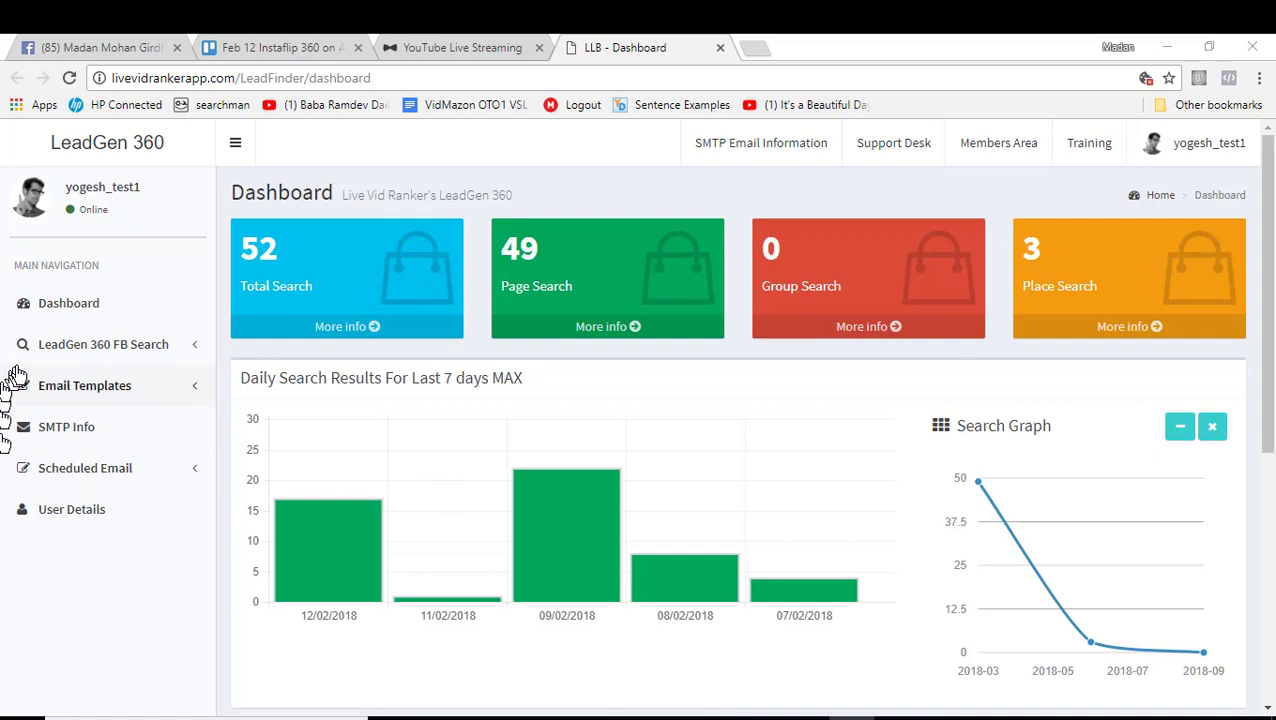
{"action": "mouse_move", "coordinate": [100, 277]}
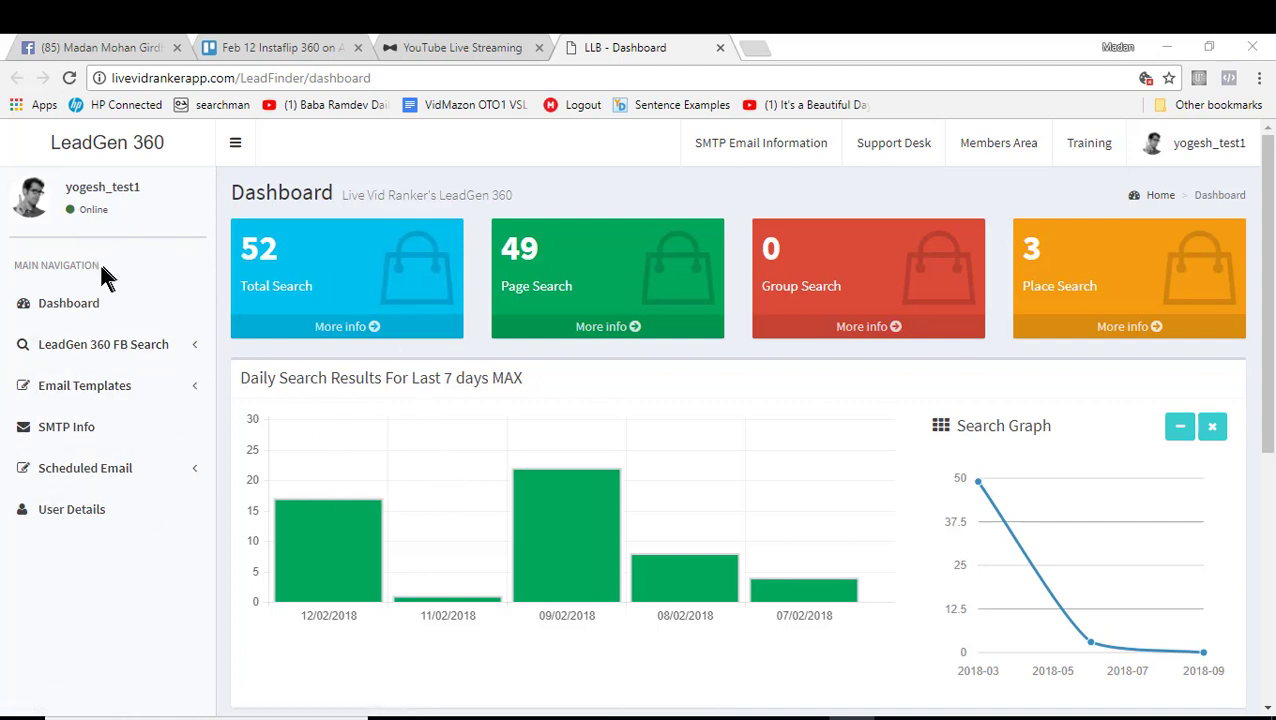
{"action": "scroll", "scroll_direction": "down", "scroll_amount": 3}
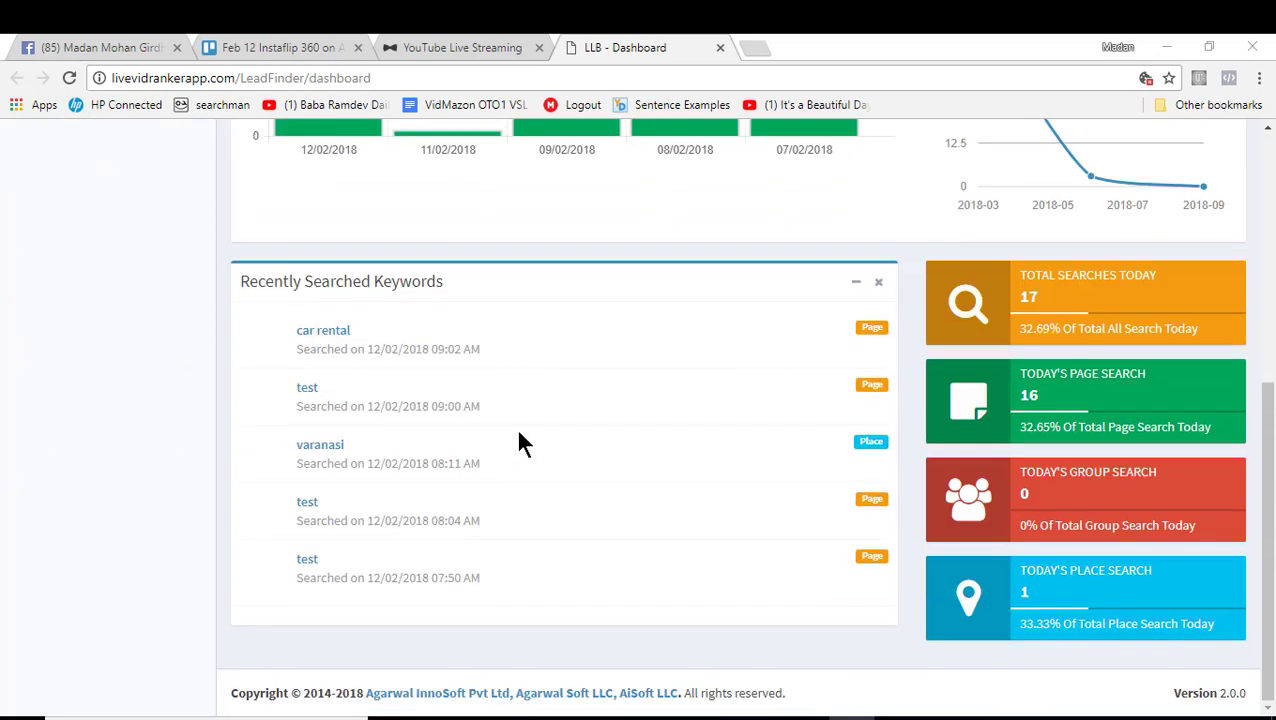
{"action": "scroll", "scroll_direction": "up", "scroll_amount": 3}
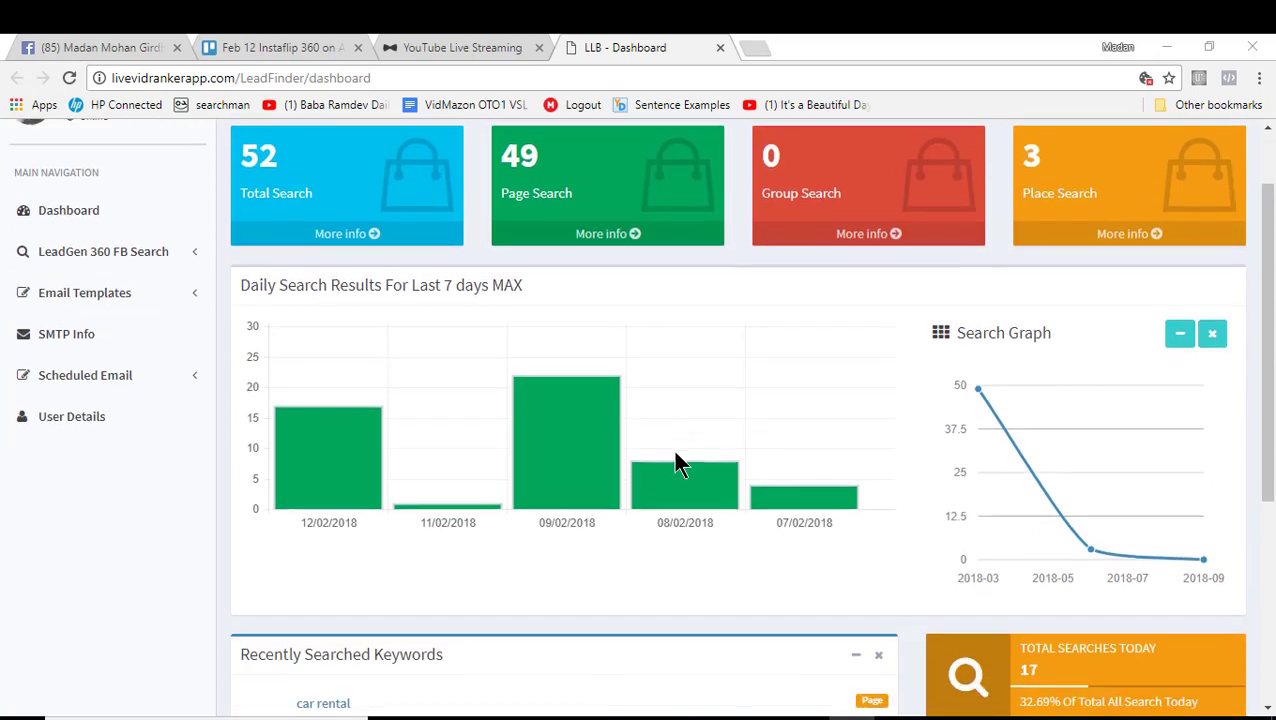
{"action": "scroll", "scroll_direction": "down", "scroll_amount": 3}
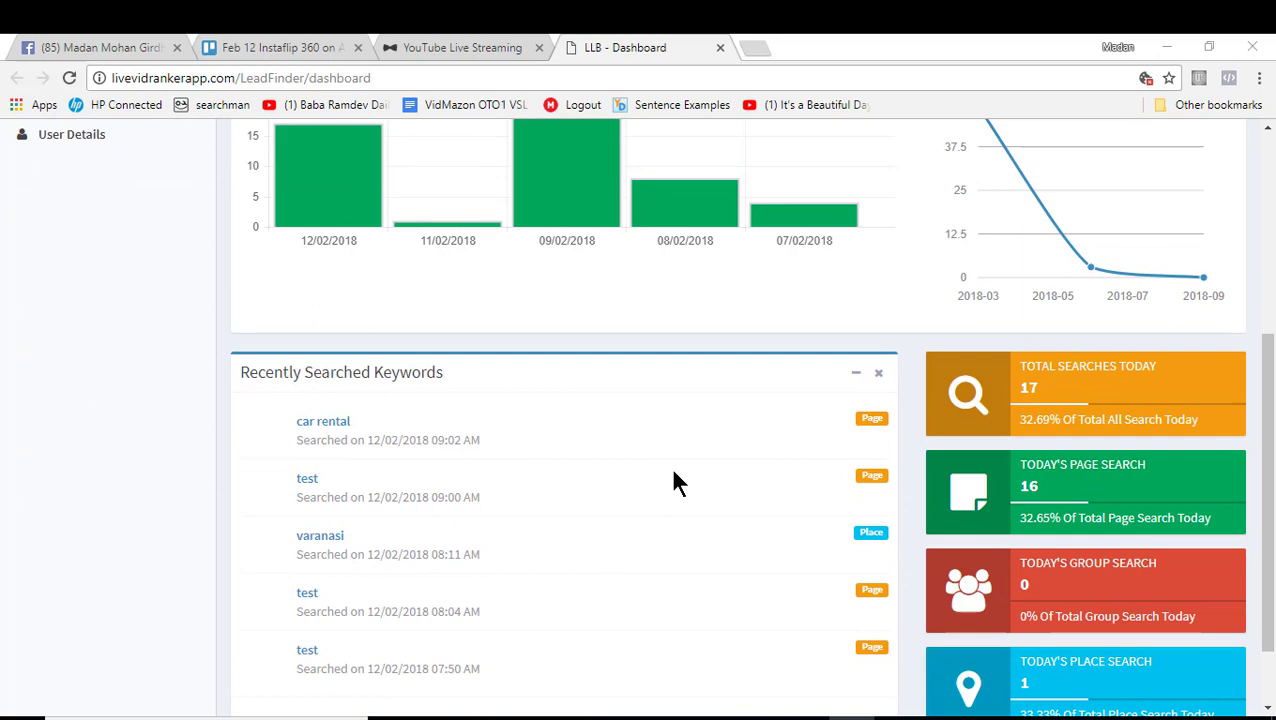
{"action": "scroll", "scroll_direction": "up", "scroll_amount": 3}
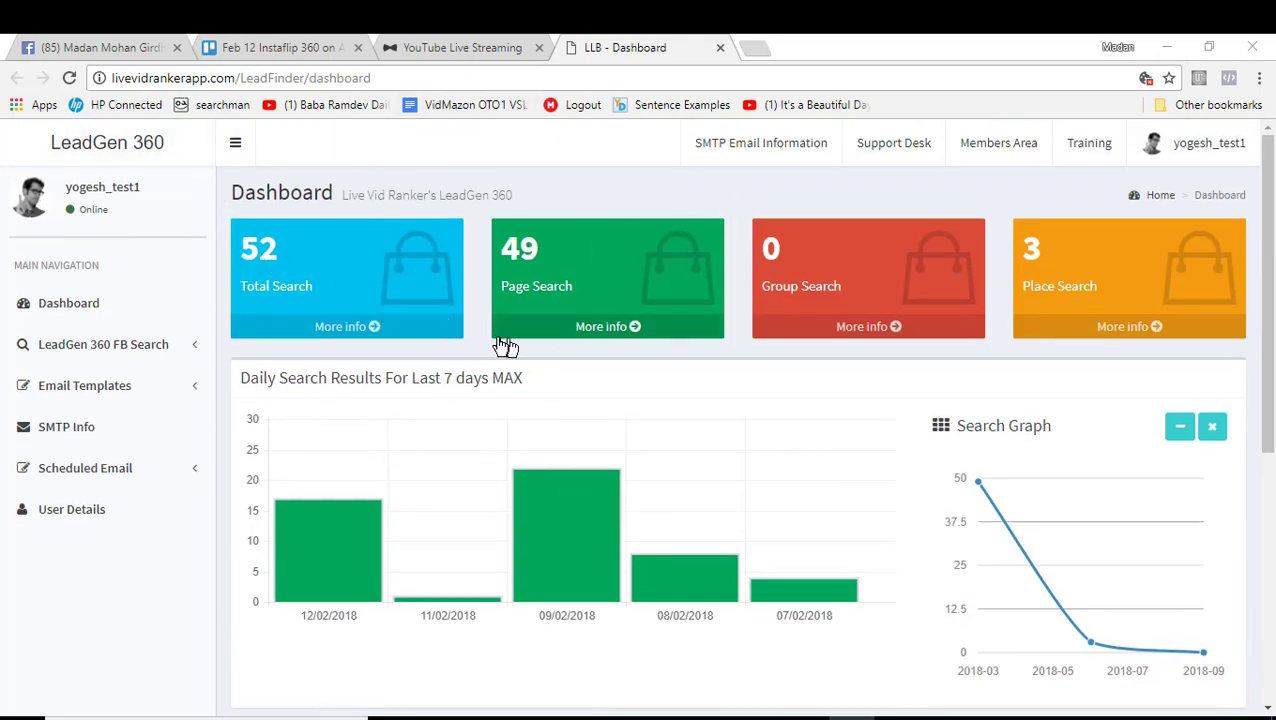
{"action": "mouse_move", "coordinate": [600, 360]}
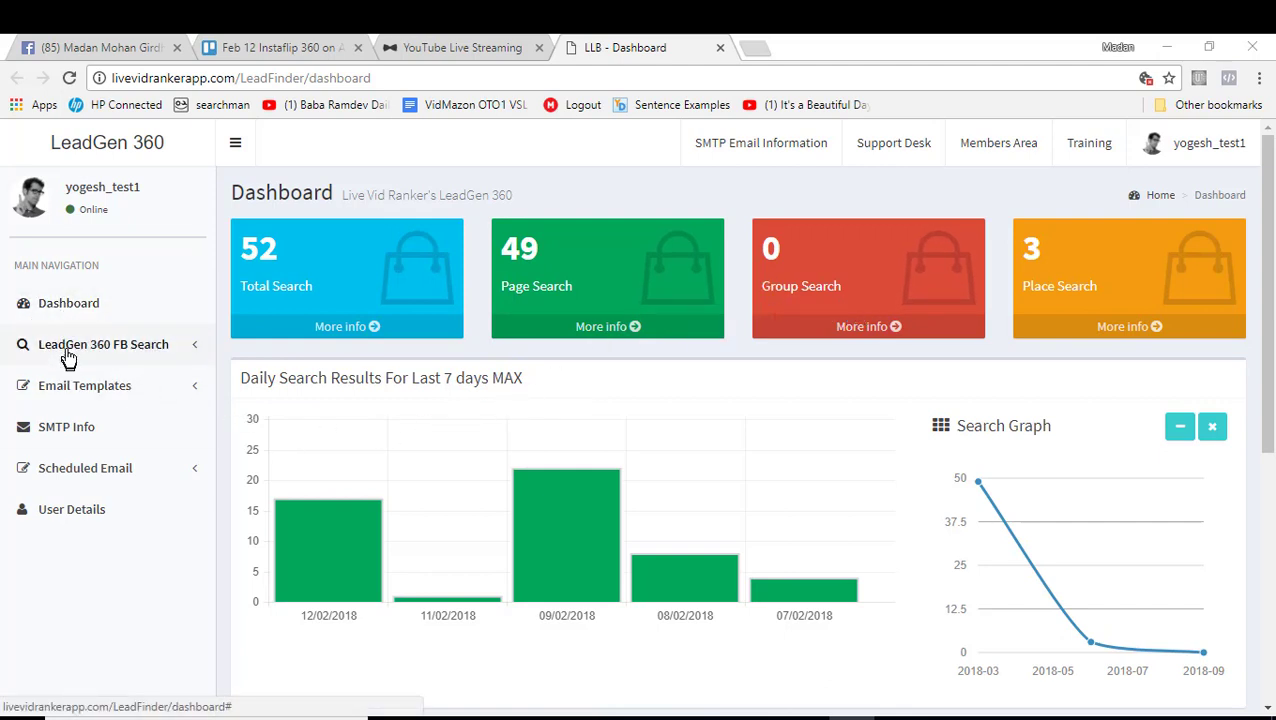
{"action": "mouse_move", "coordinate": [55, 360]}
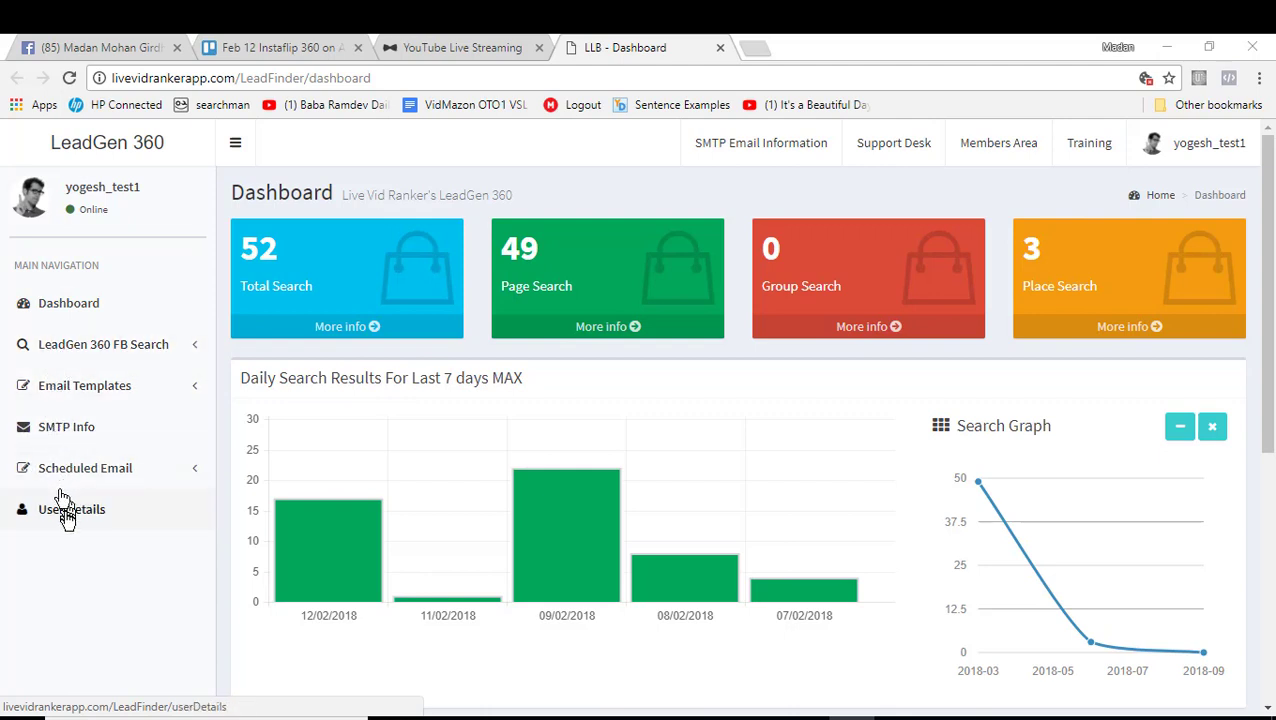
{"action": "mouse_move", "coordinate": [103, 344]}
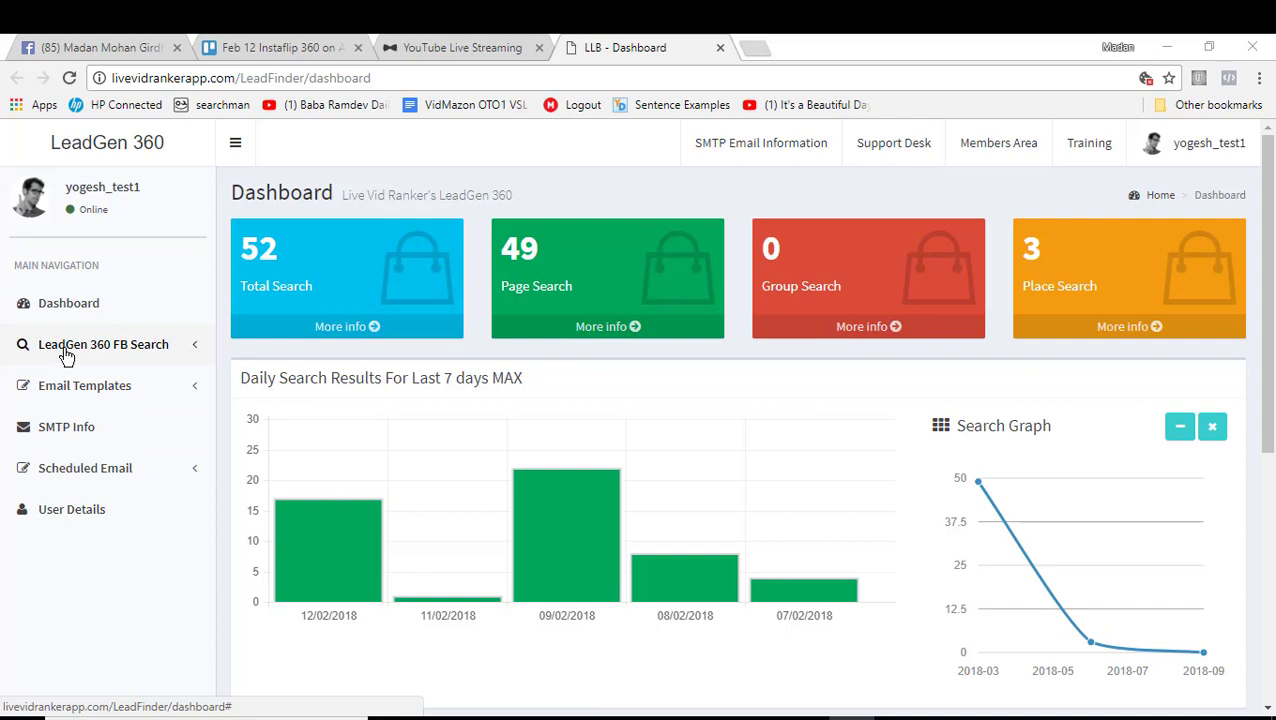
{"action": "left_click", "coordinate": [103, 344]}
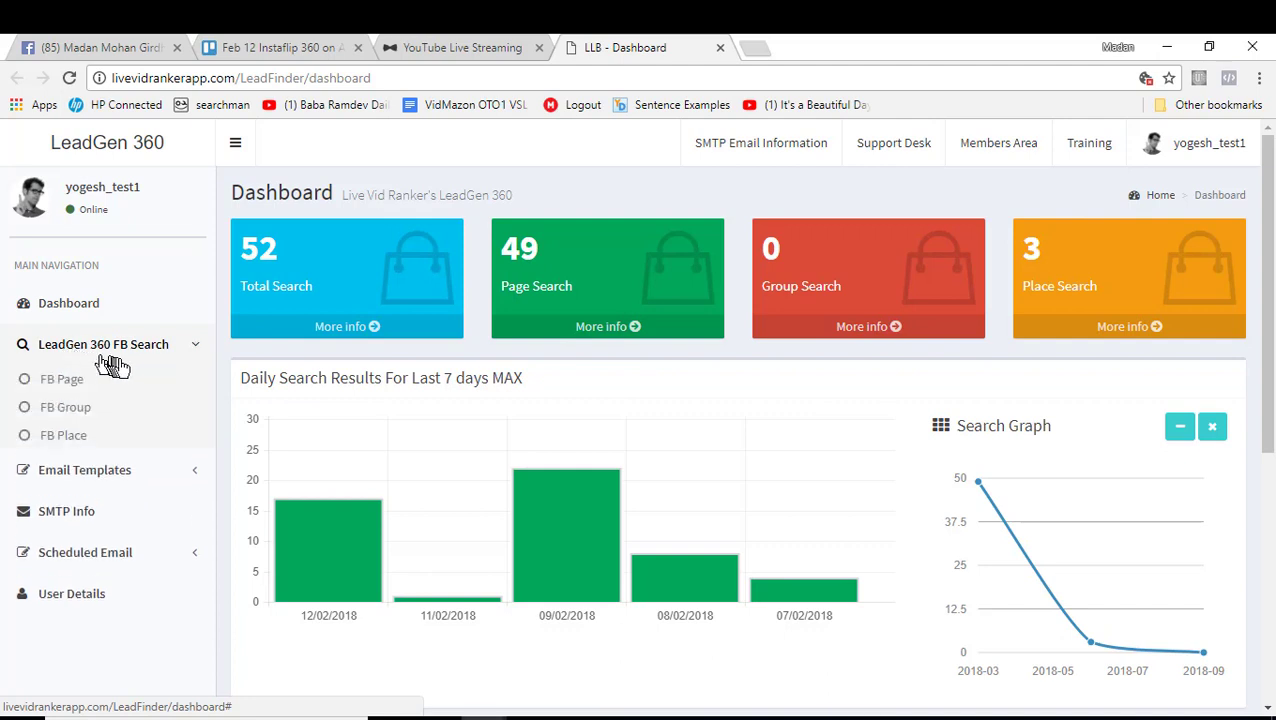
{"action": "left_click", "coordinate": [103, 344]}
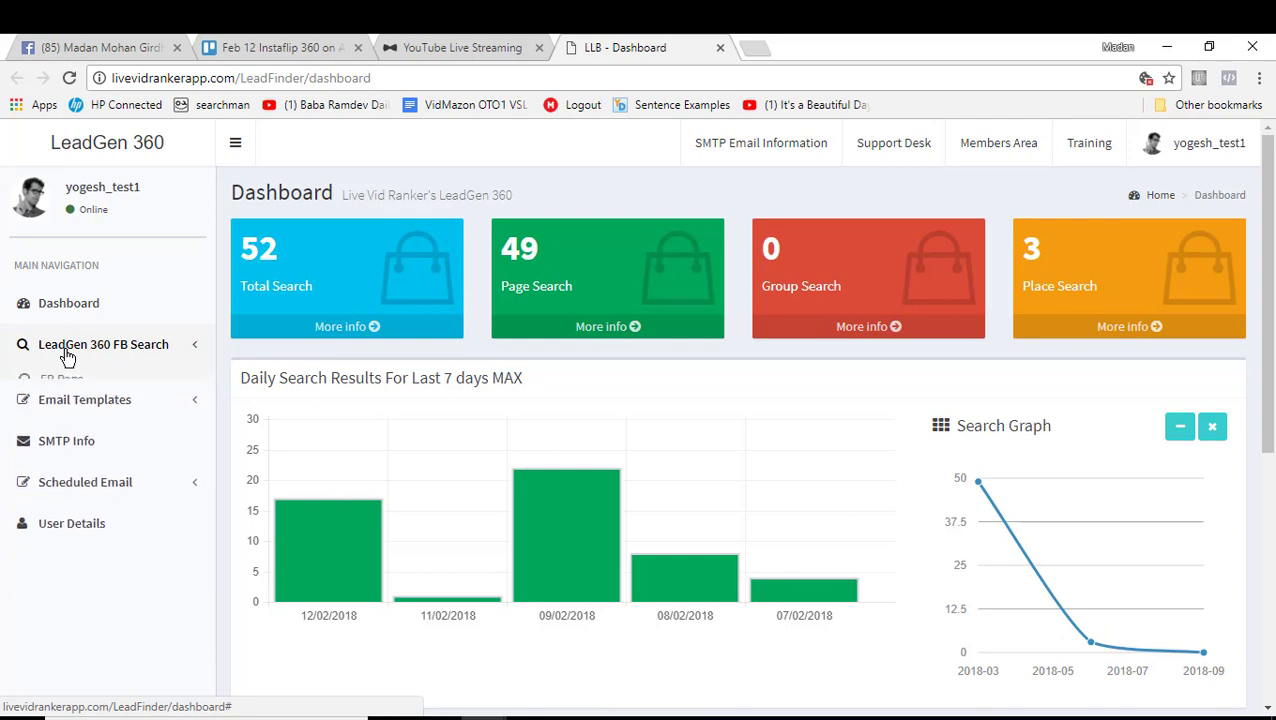
{"action": "left_click", "coordinate": [103, 344]}
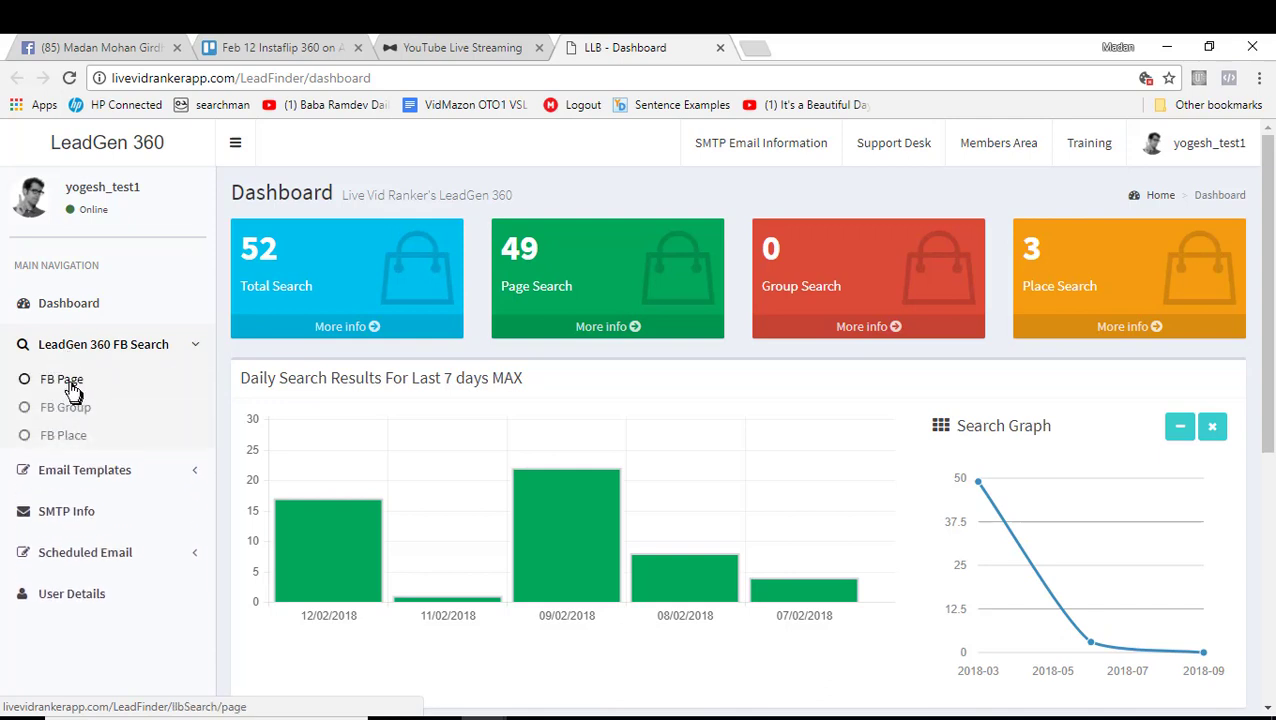
{"action": "mouse_move", "coordinate": [100, 445]}
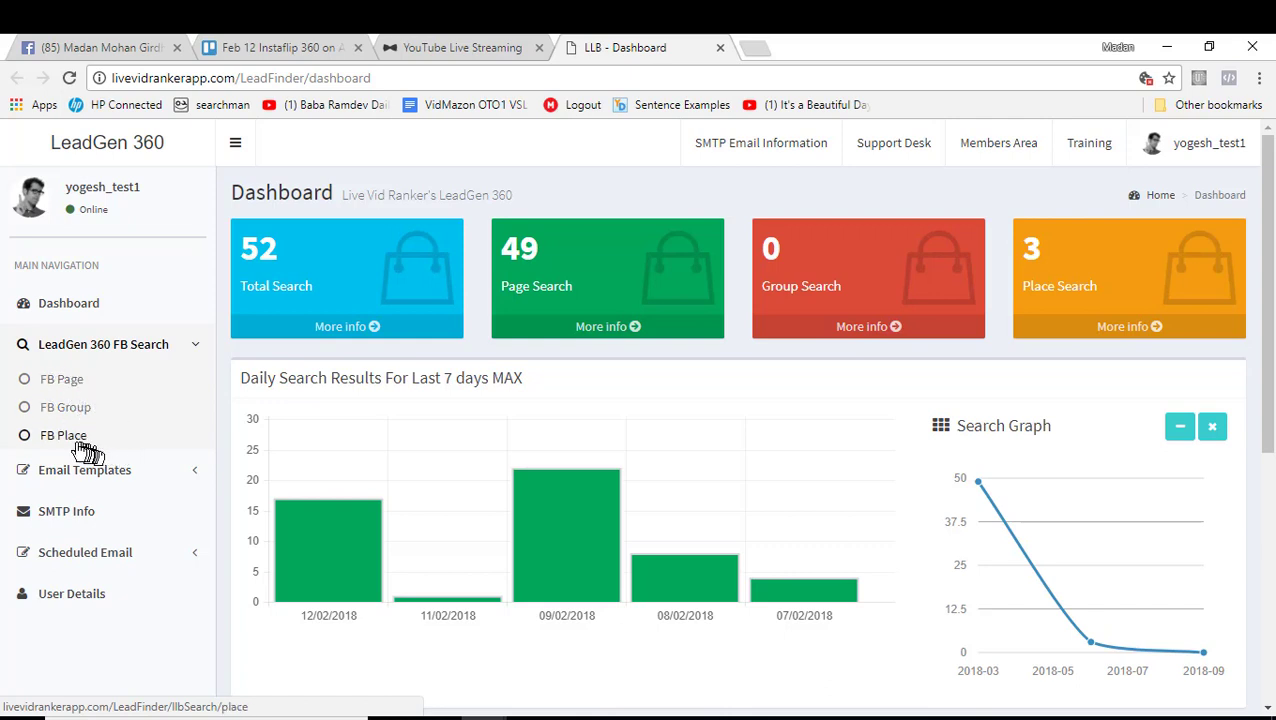
{"action": "left_click", "coordinate": [103, 344]}
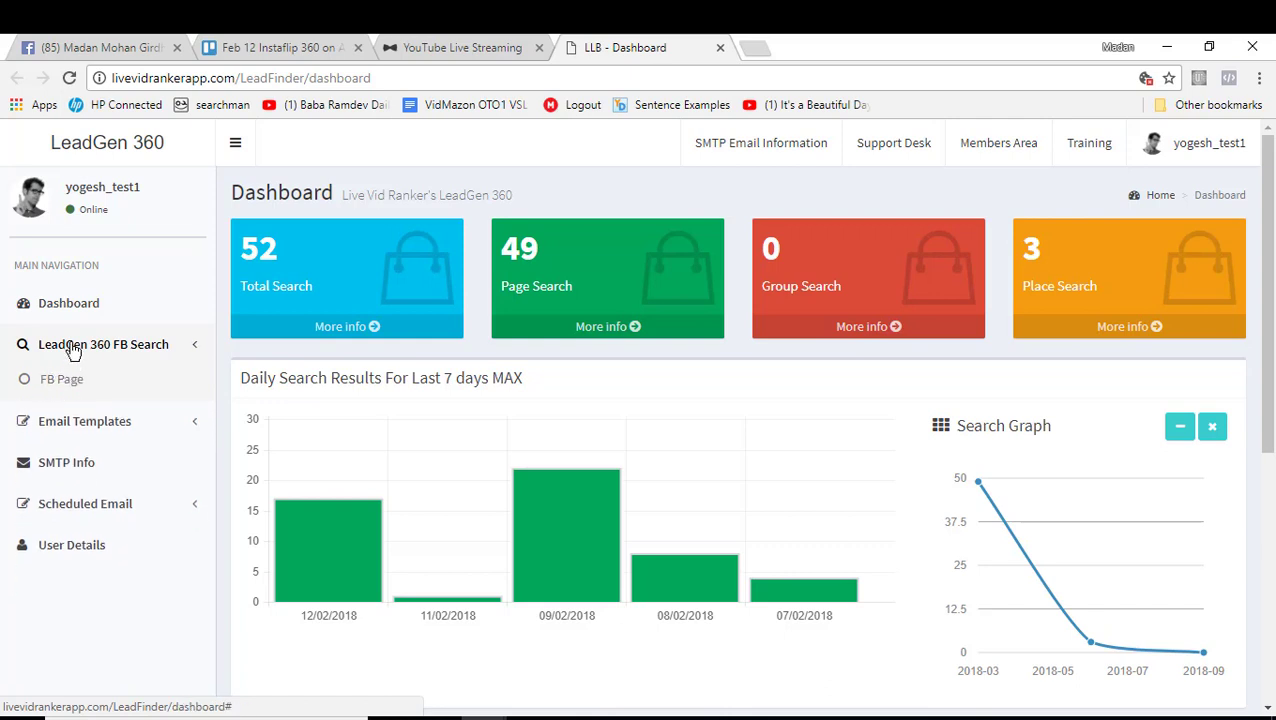
{"action": "left_click", "coordinate": [103, 344]}
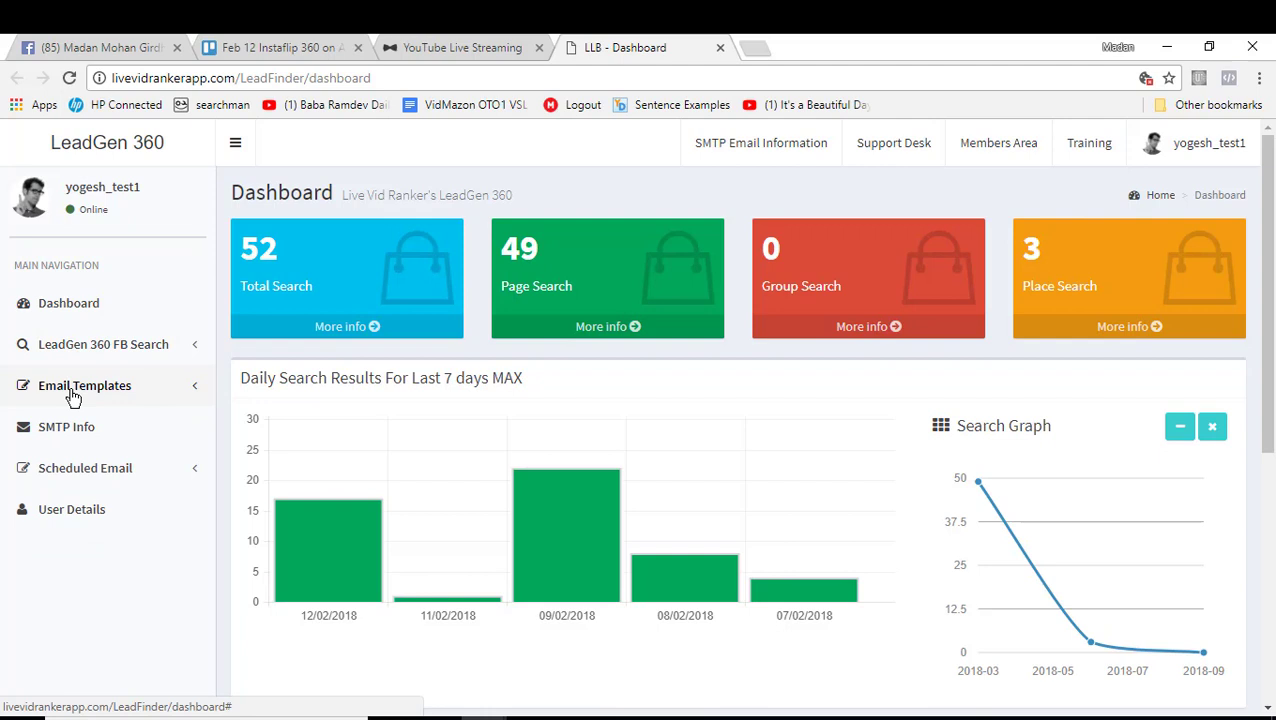
{"action": "left_click", "coordinate": [84, 385]}
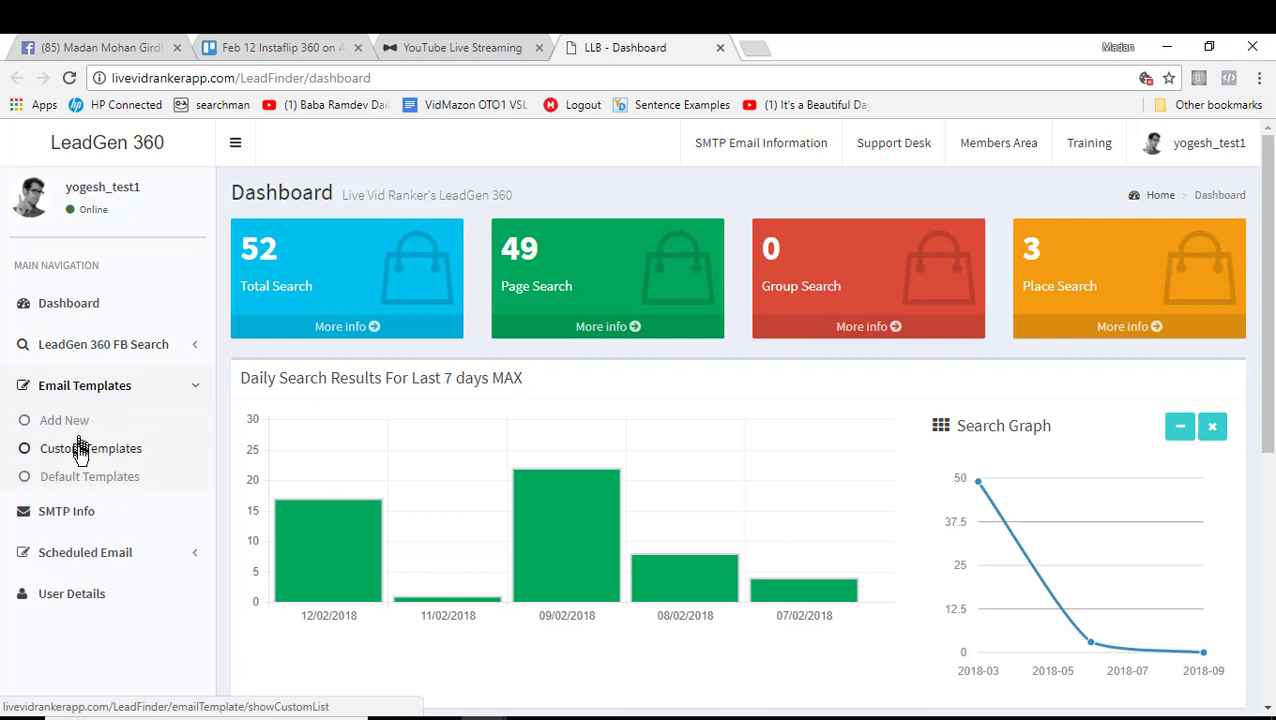
{"action": "mouse_move", "coordinate": [89, 476]}
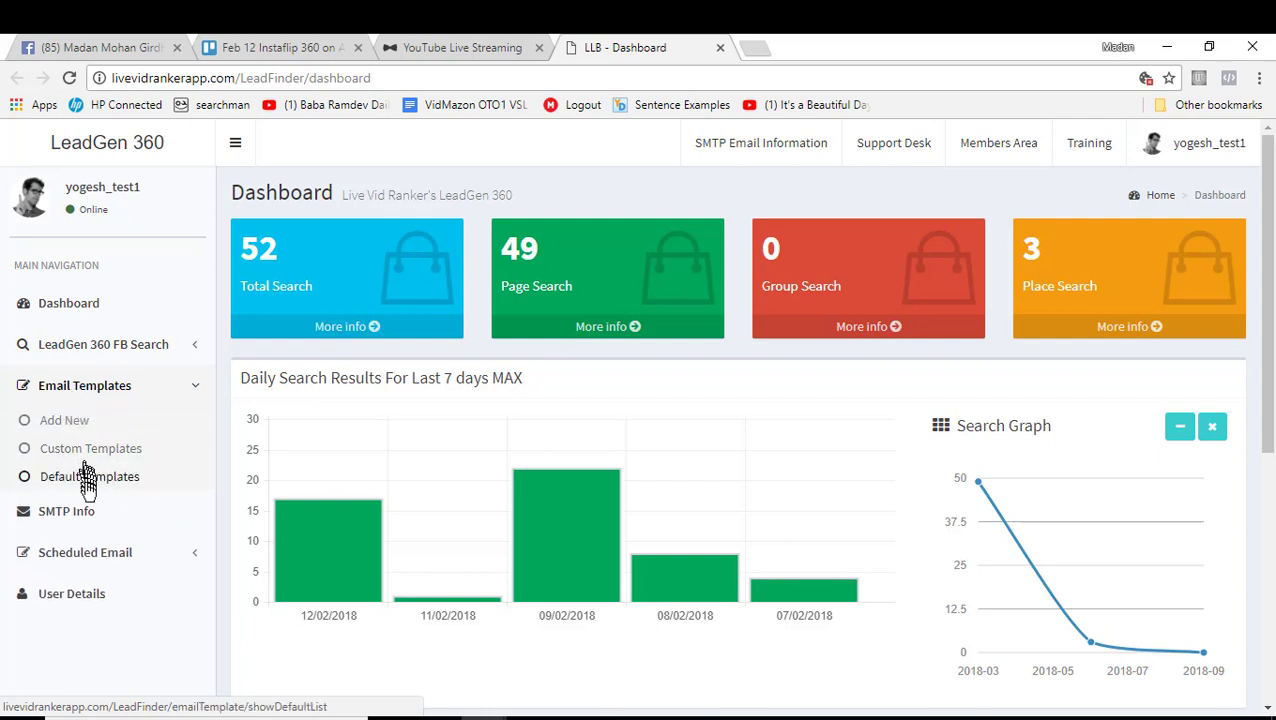
{"action": "mouse_move", "coordinate": [82, 485]}
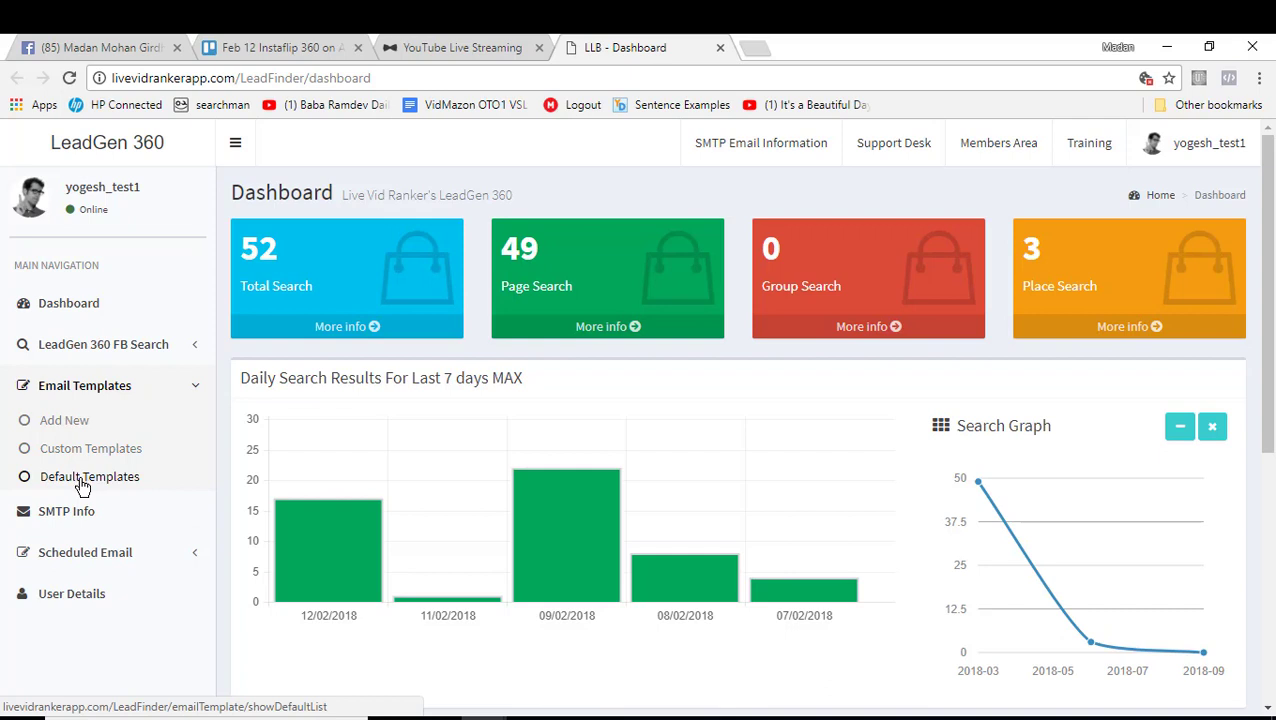
{"action": "mouse_move", "coordinate": [80, 395]}
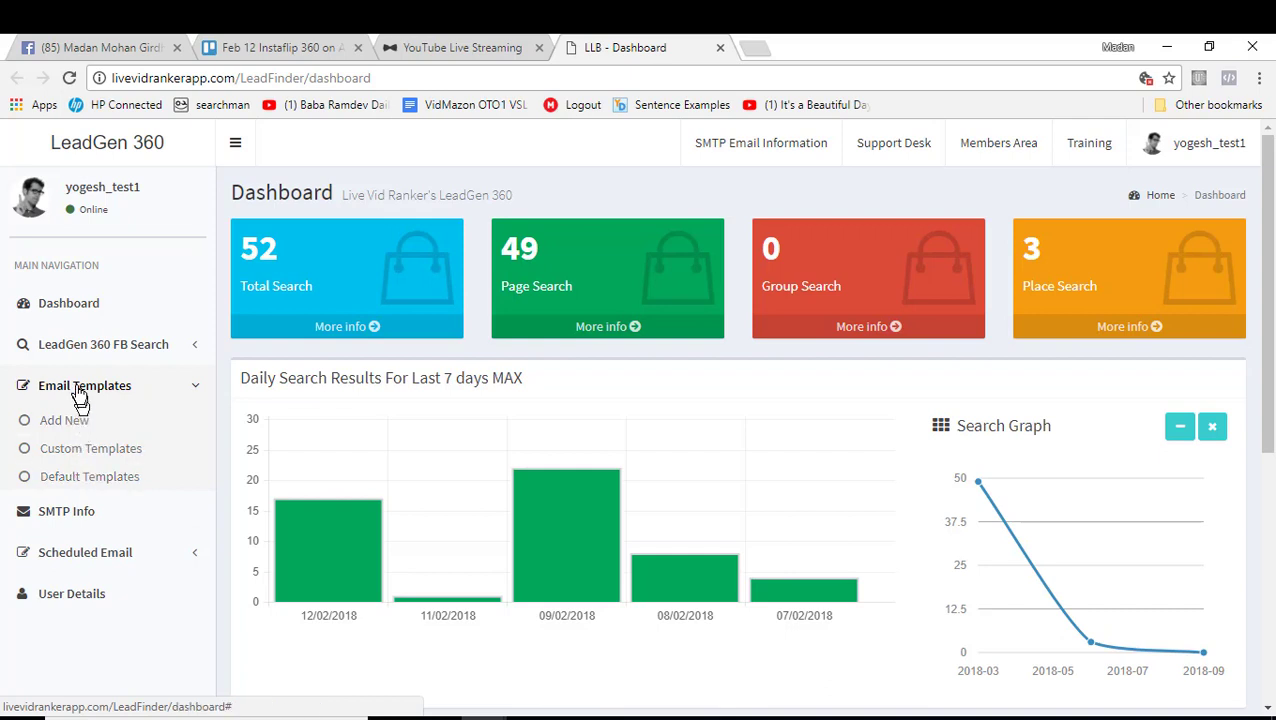
{"action": "left_click", "coordinate": [84, 385]}
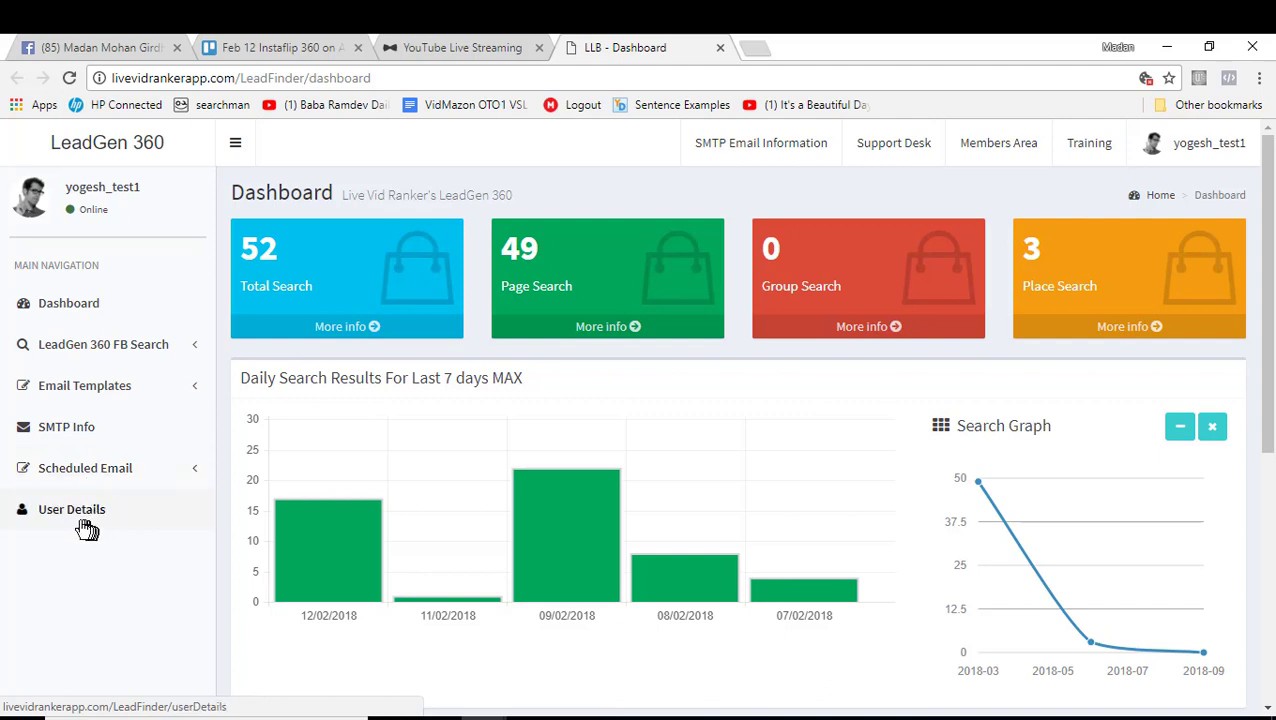
{"action": "mouse_move", "coordinate": [79, 522]}
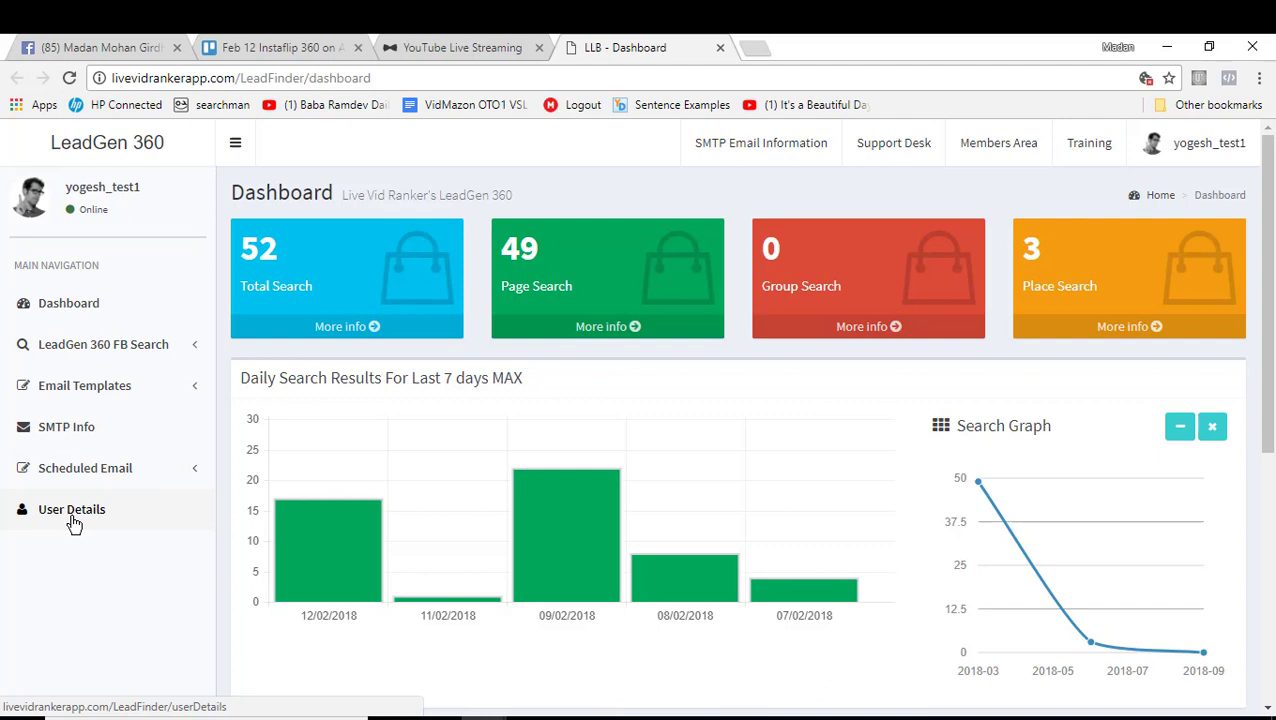
{"action": "mouse_move", "coordinate": [685, 575]}
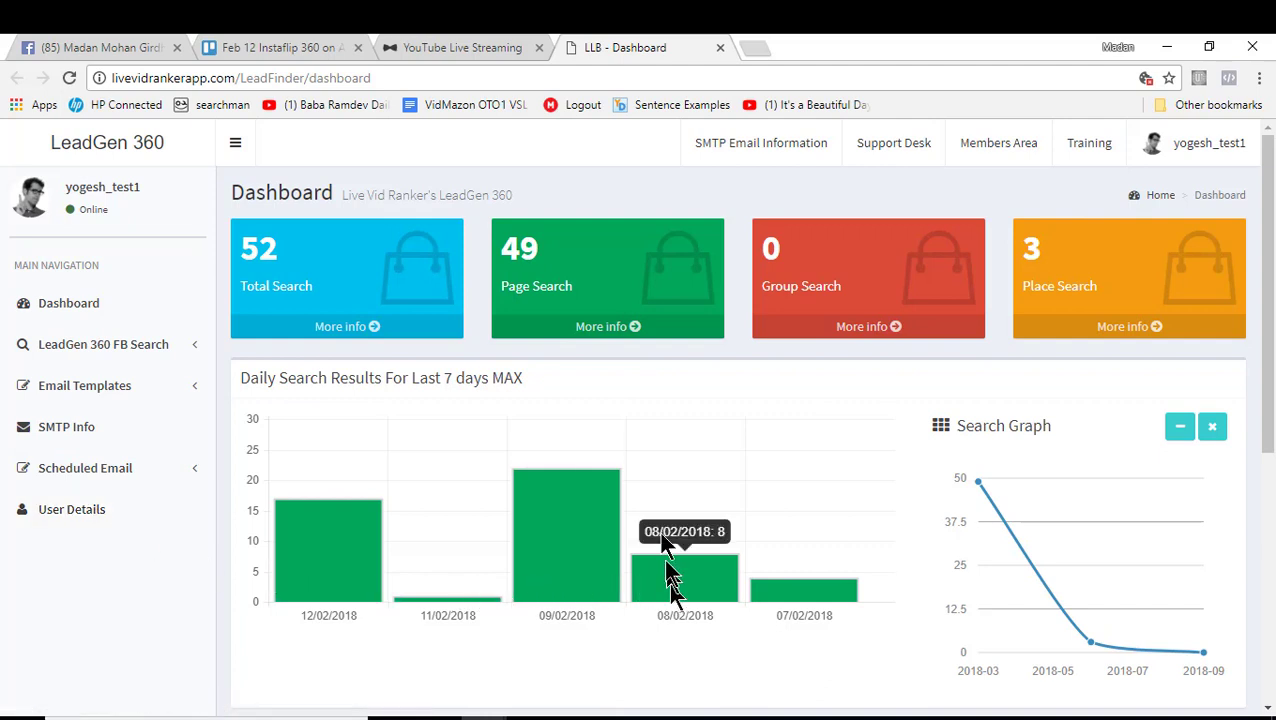
{"action": "mouse_move", "coordinate": [660, 515]}
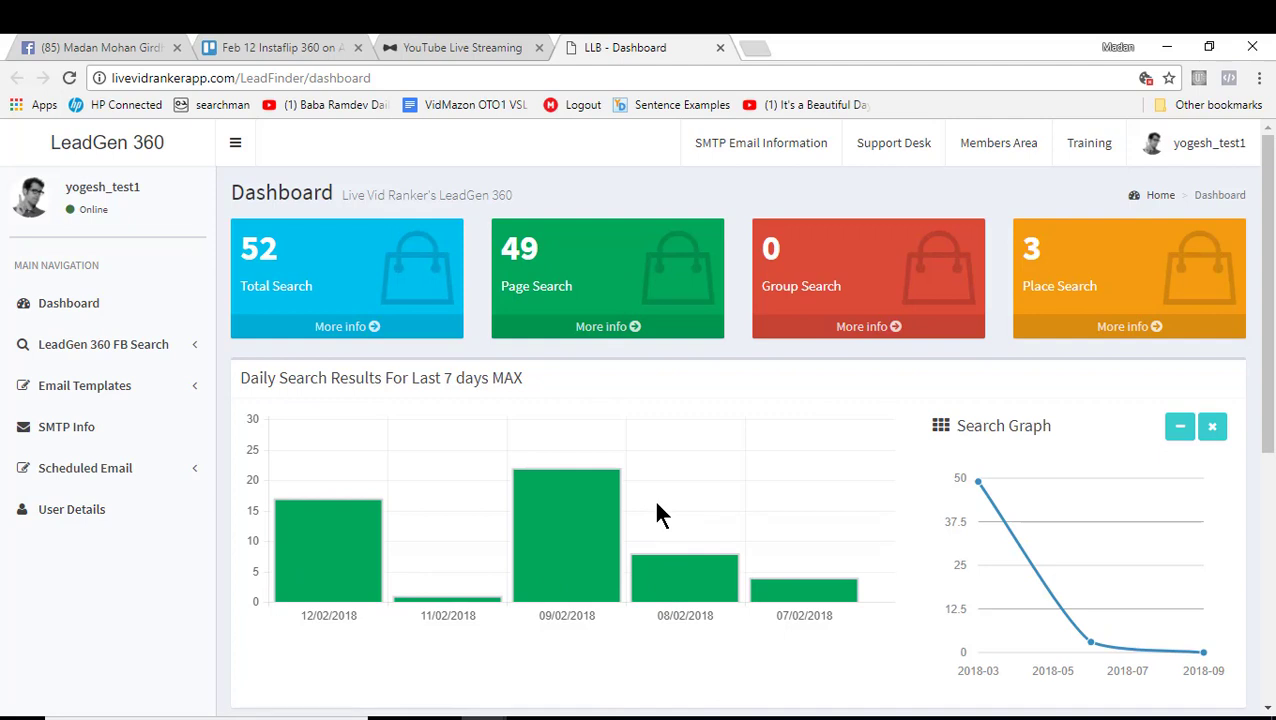
{"action": "mouse_move", "coordinate": [650, 522]}
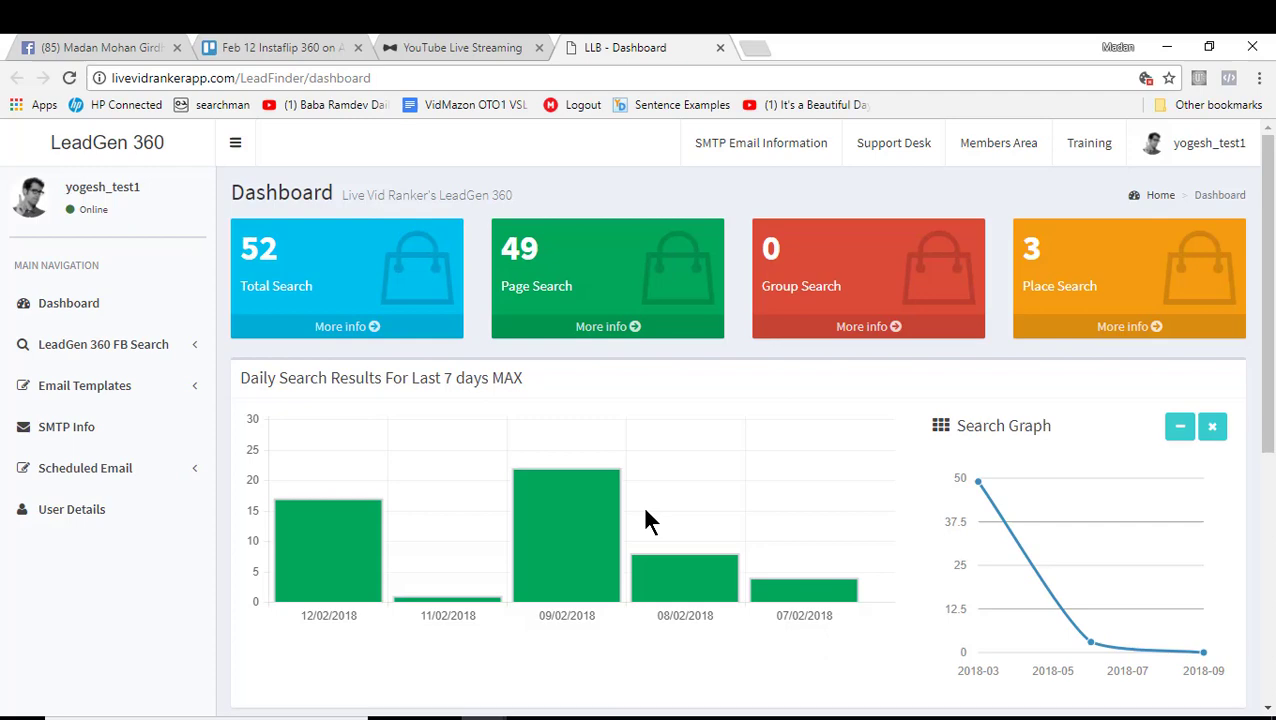